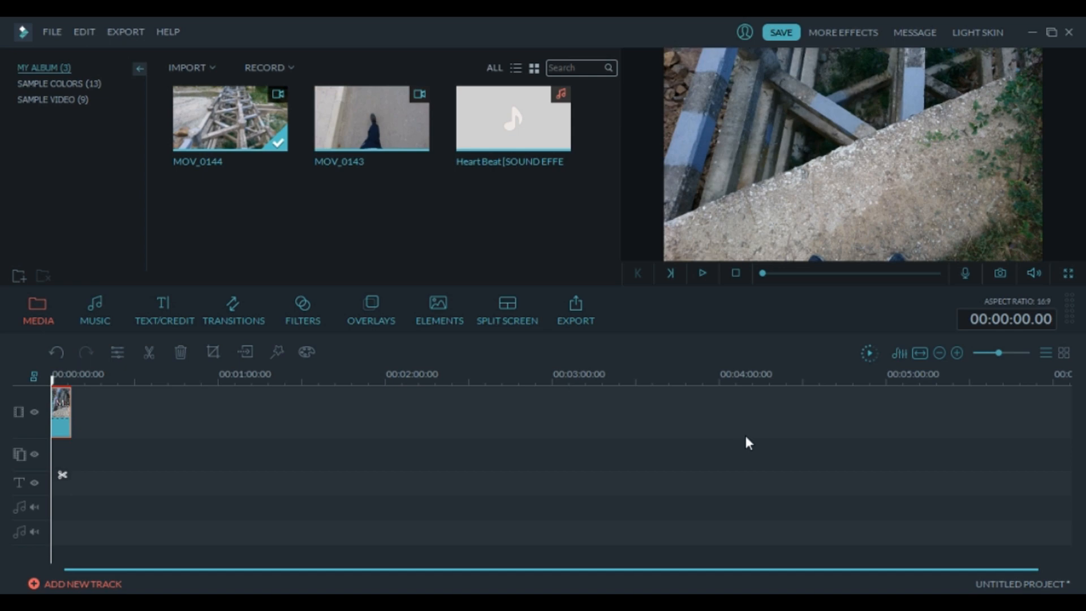
mouse_move(928, 375)
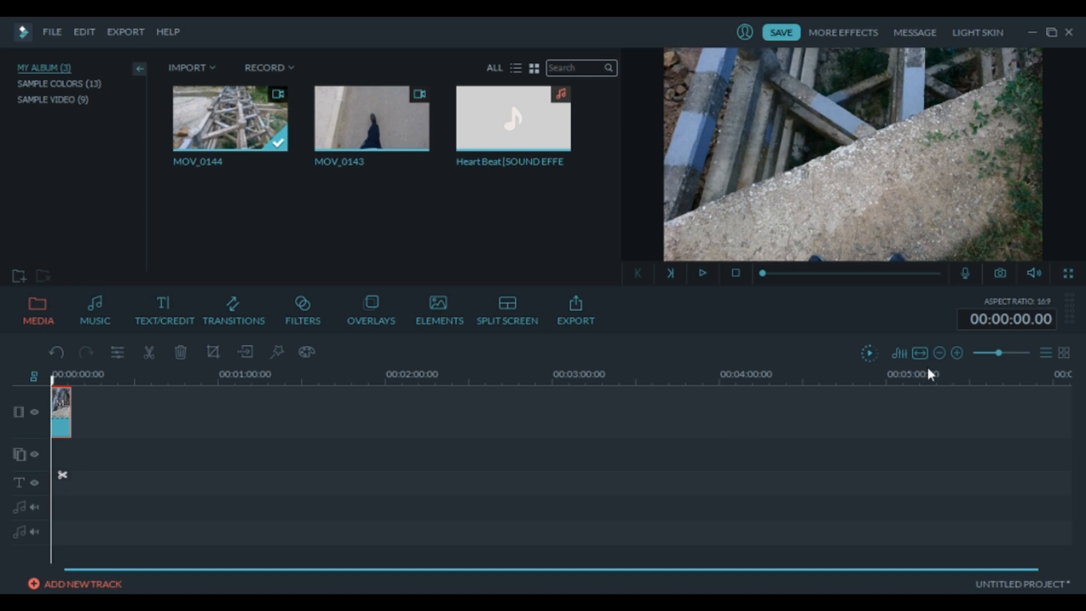
mouse_move(920, 353)
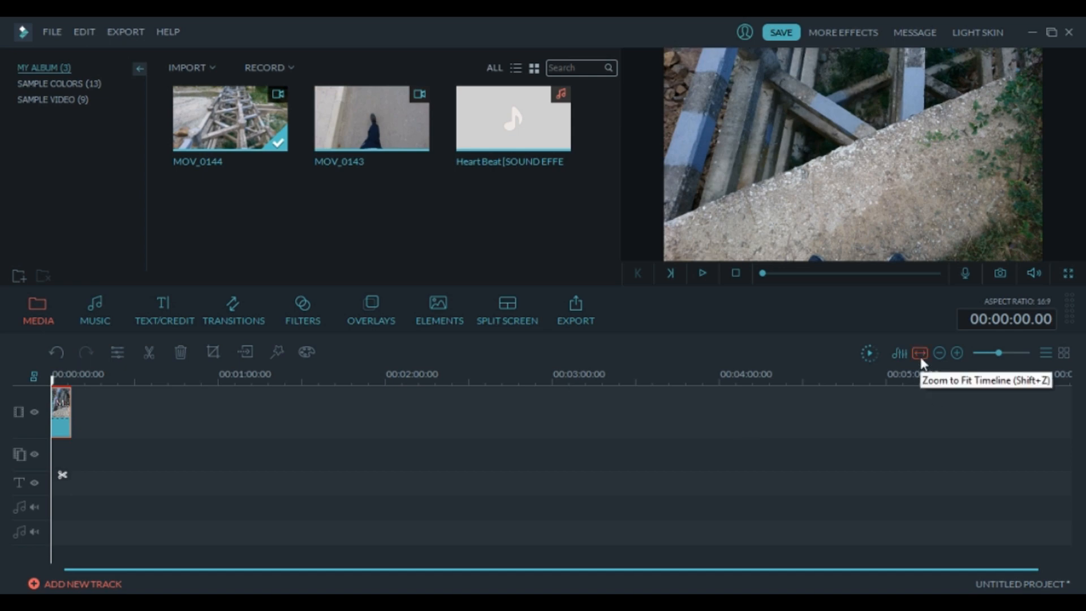
Zoom the timeline to fit so the MOV_0144 clip spans its full width
left_click(920, 353)
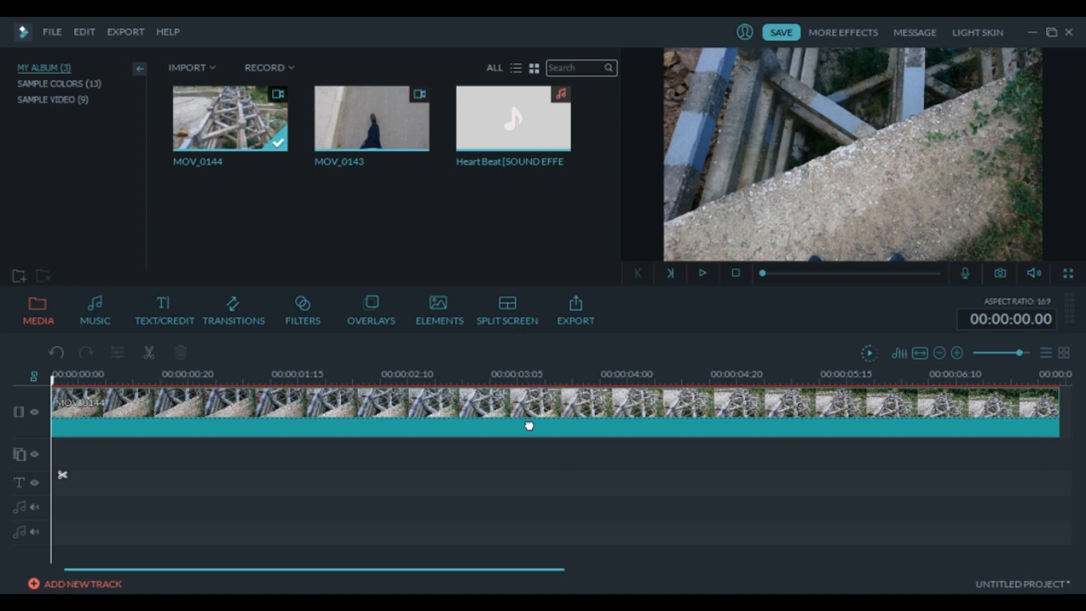
Lower the MOV_0144 clip's saturation to -31 for a washed-out look
double_click(529, 412)
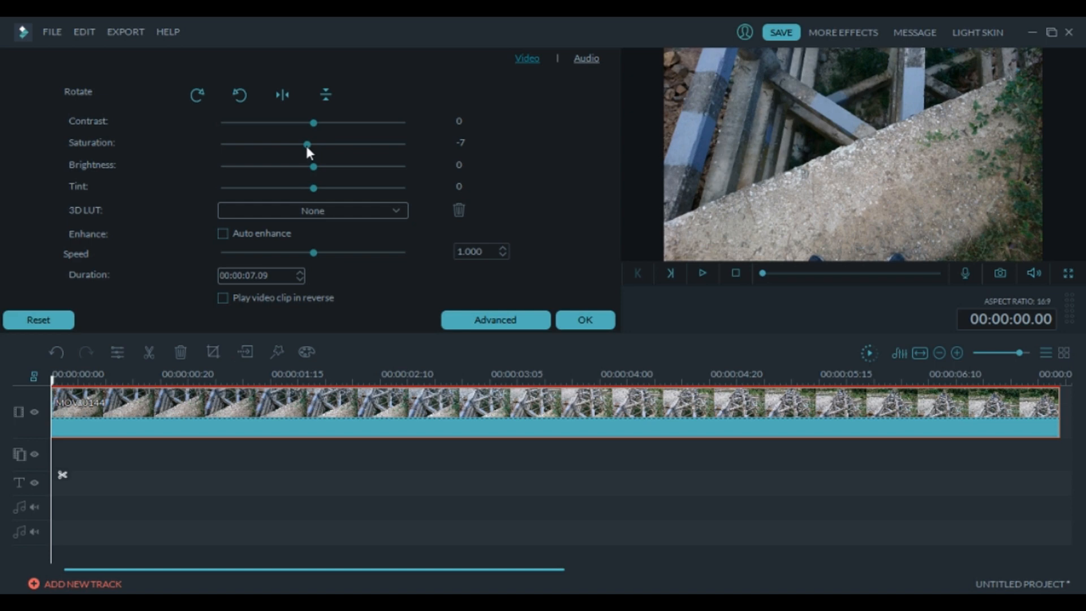
left_click_drag(307, 143, 284, 144)
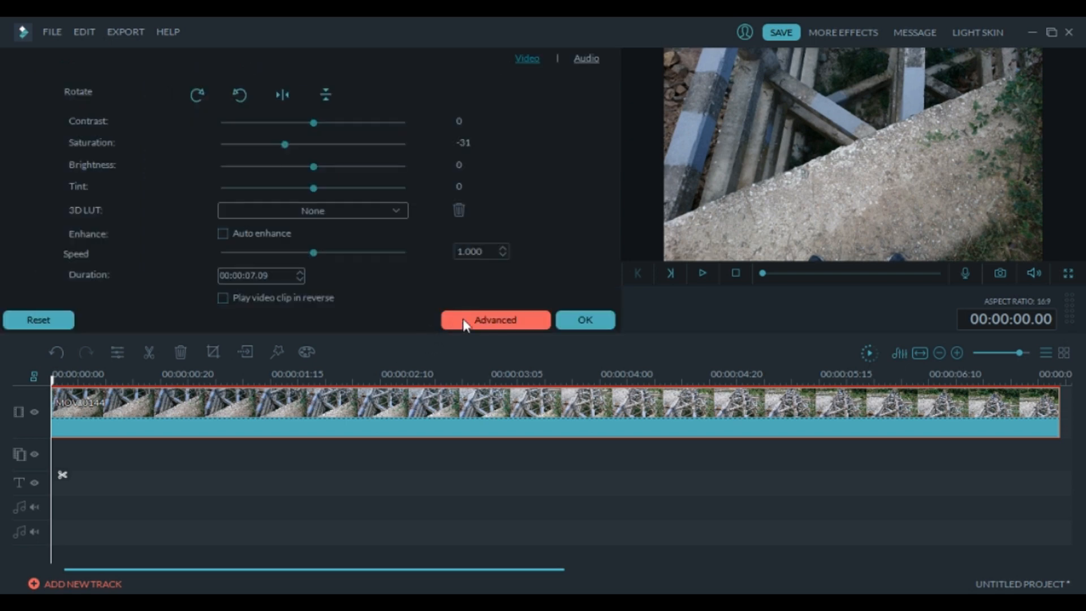
In advanced colour tuning, add a dark vignette with Amount about -52 and reduced Size, then confirm
left_click(495, 319)
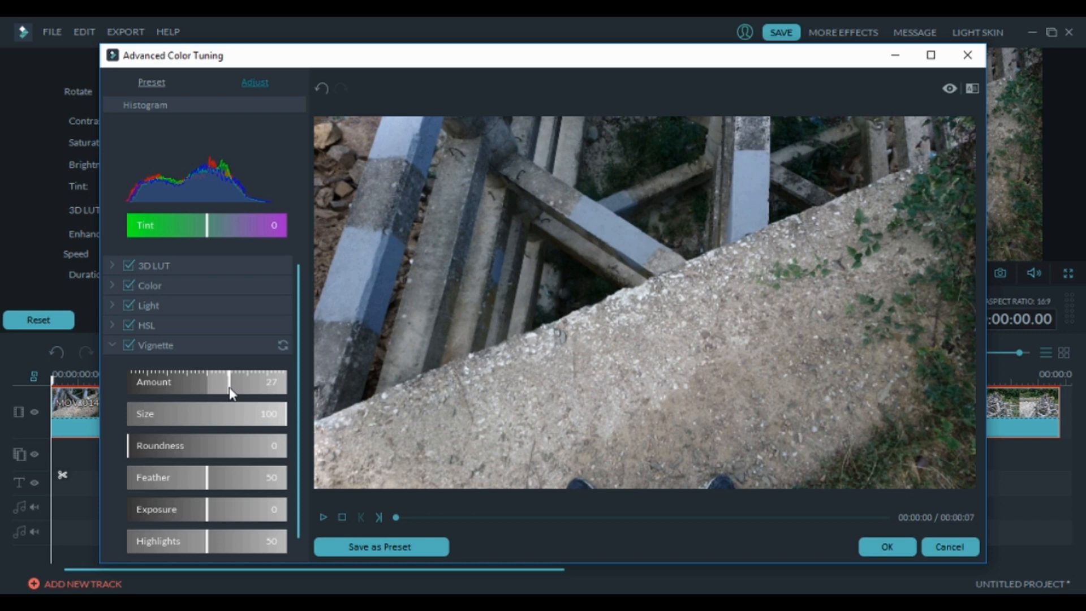
left_click_drag(228, 381, 166, 381)
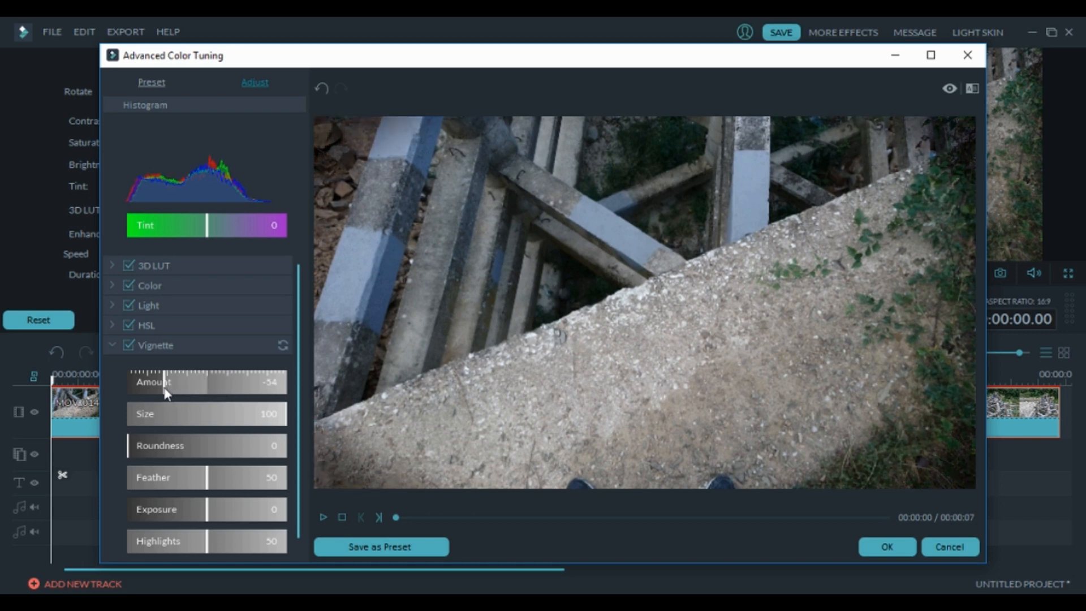
left_click_drag(284, 414, 263, 414)
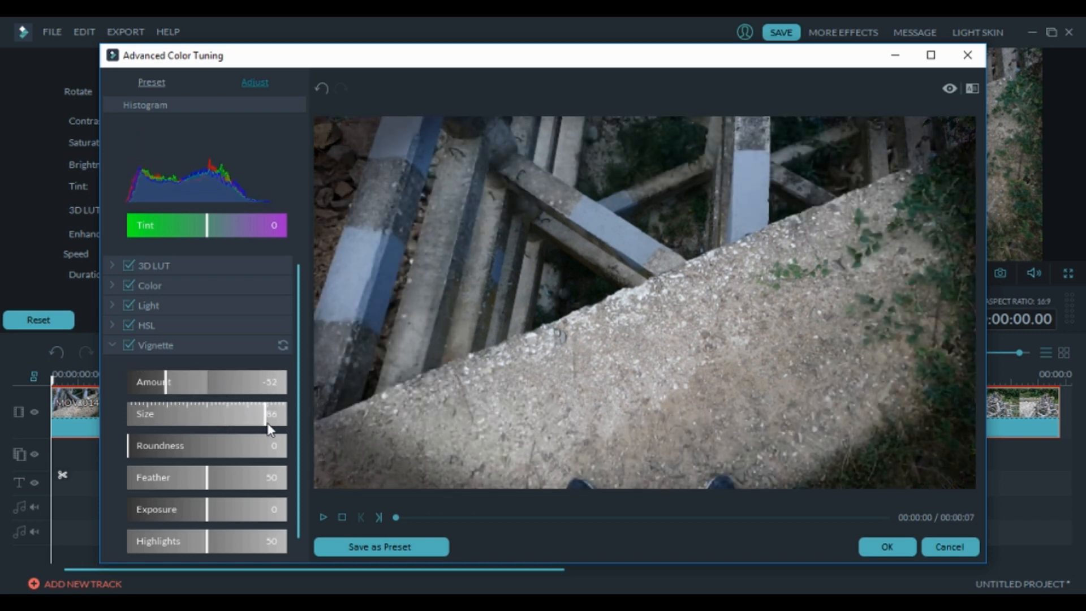
left_click_drag(284, 414, 274, 414)
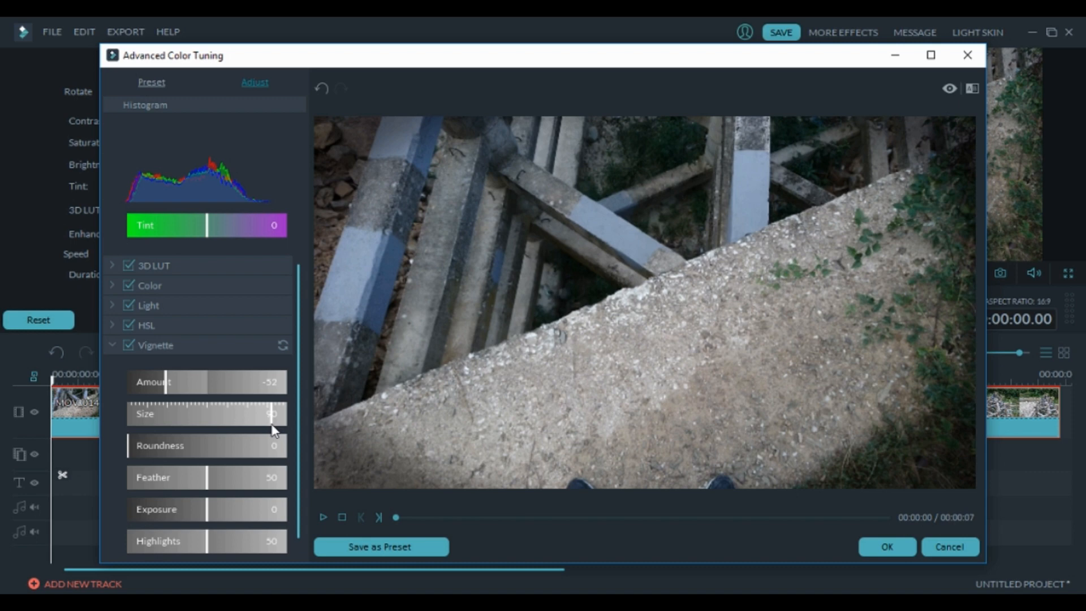
left_click(886, 546)
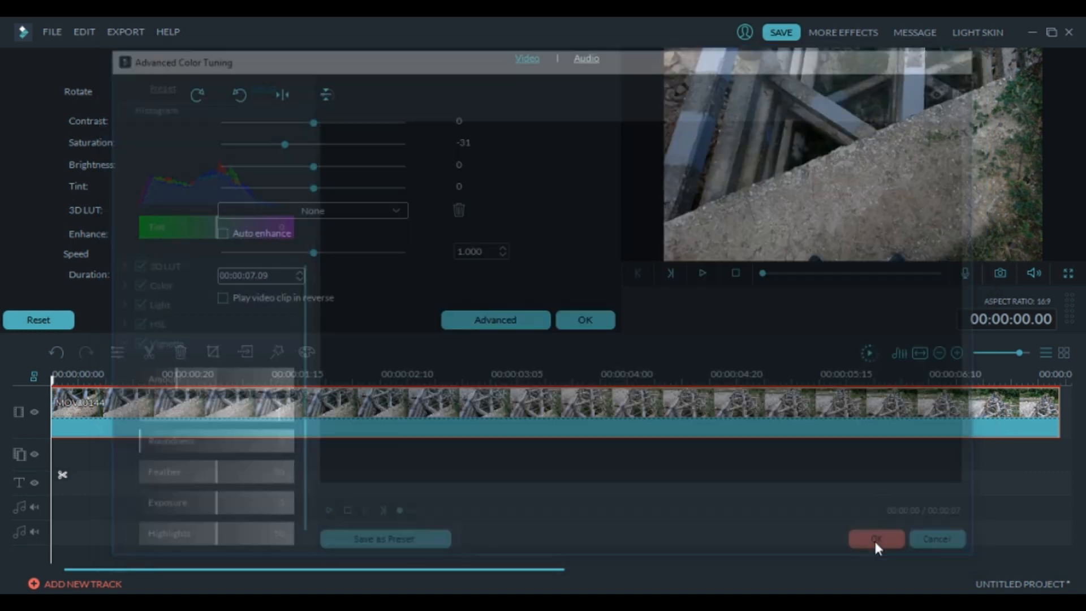
Apply the clip adjustments and delete the Heart Beat audio running past the clip's end
left_click(875, 538)
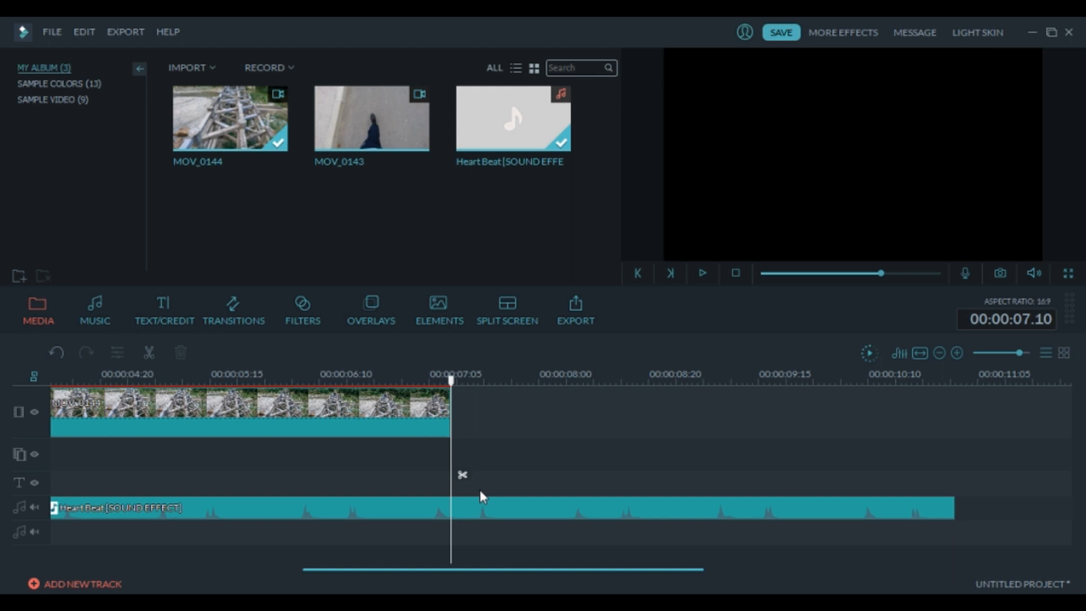
right_click(483, 495)
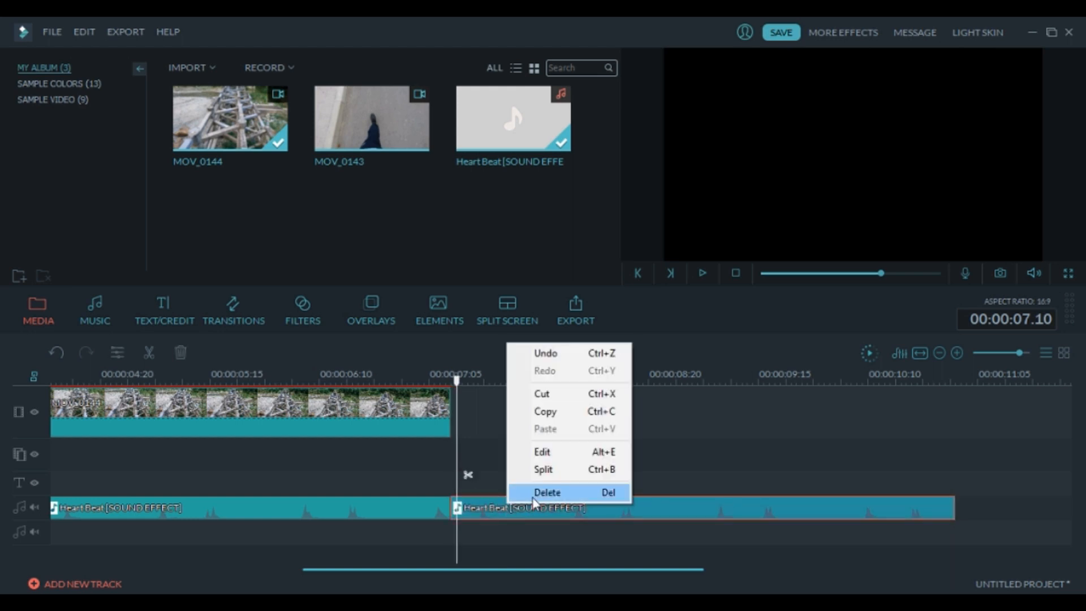
left_click(546, 492)
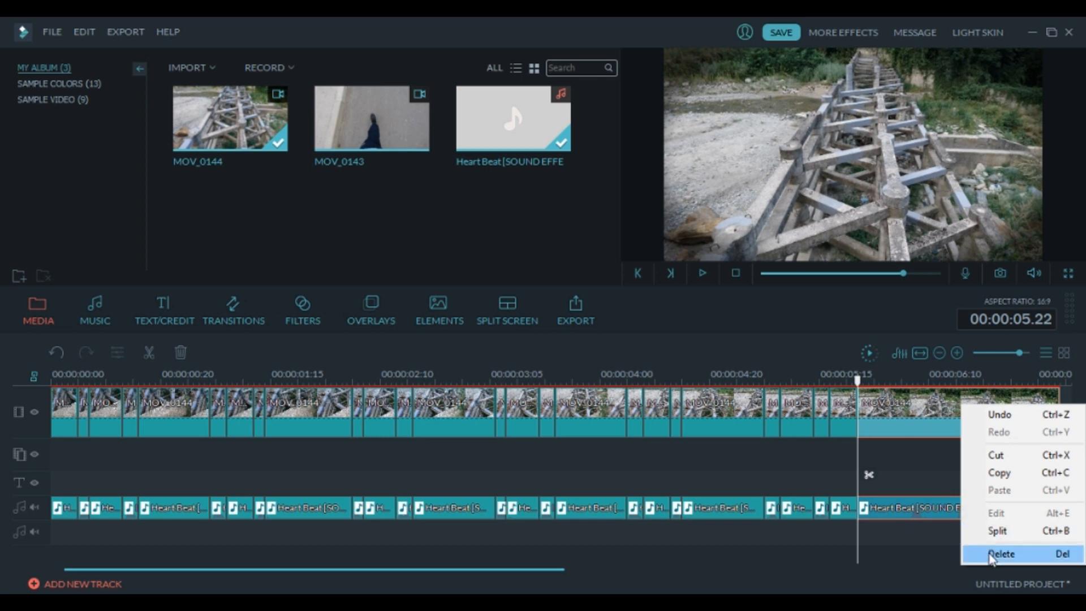
Delete the trailing video piece so video and heartbeat tracks end together
left_click(1000, 553)
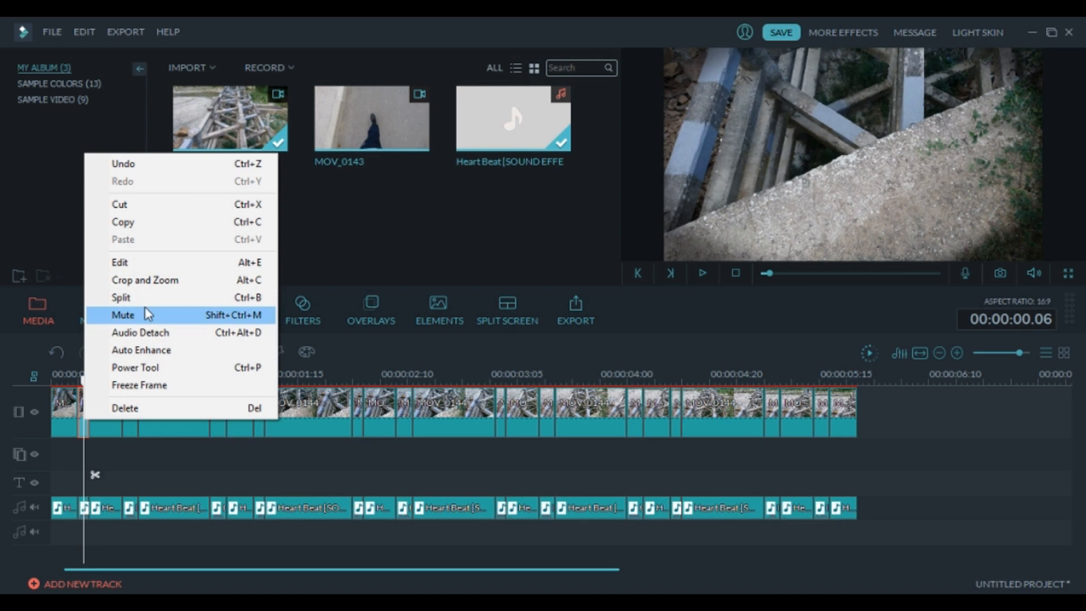
Give the first short clip a pan-and-zoom from full frame into a tighter framing
left_click(144, 280)
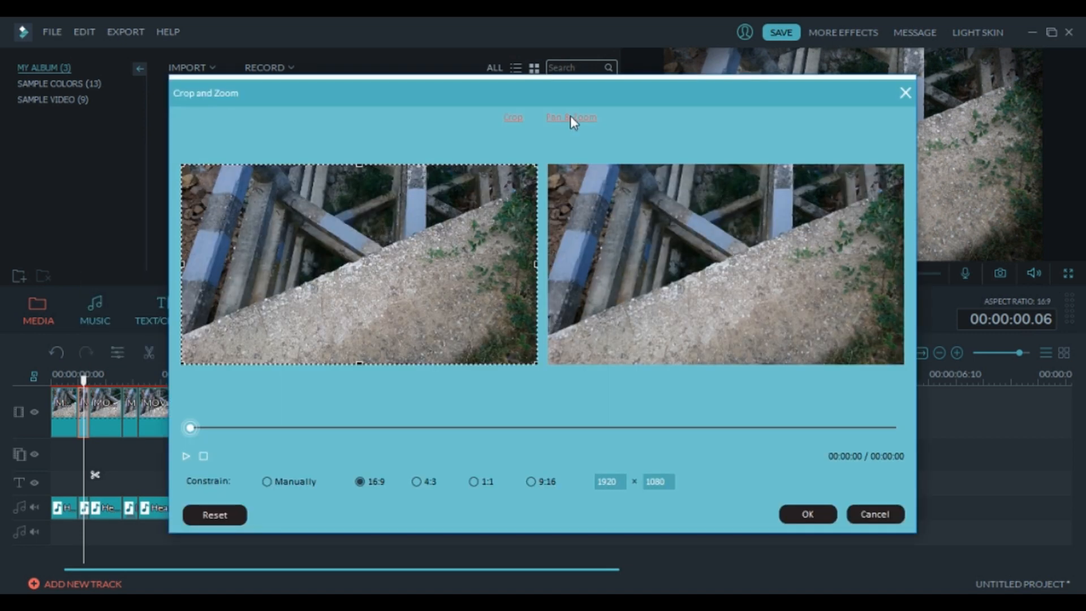
left_click(570, 116)
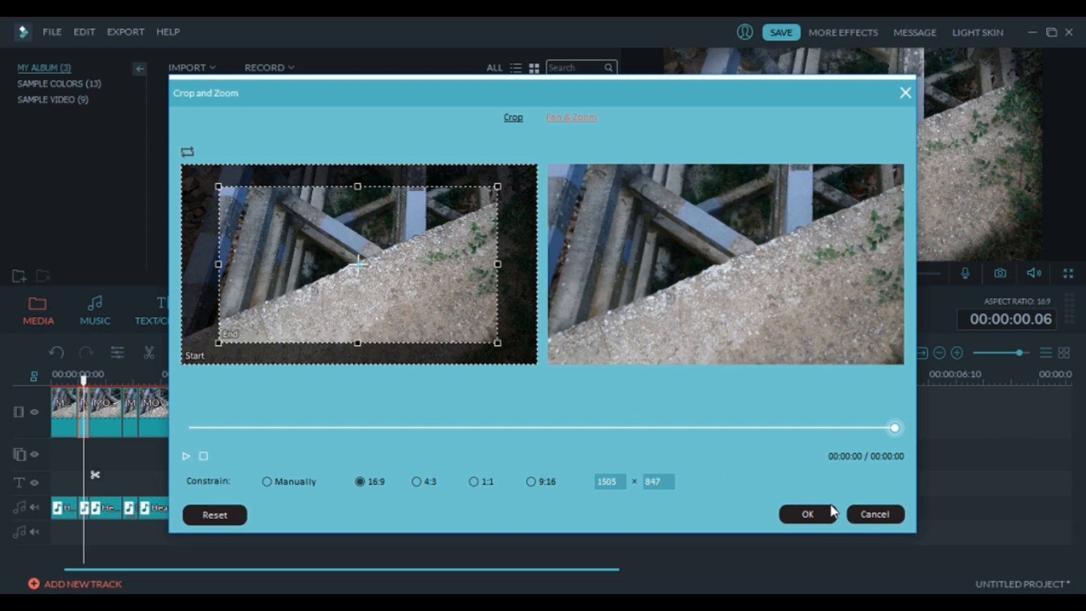
left_click(806, 513)
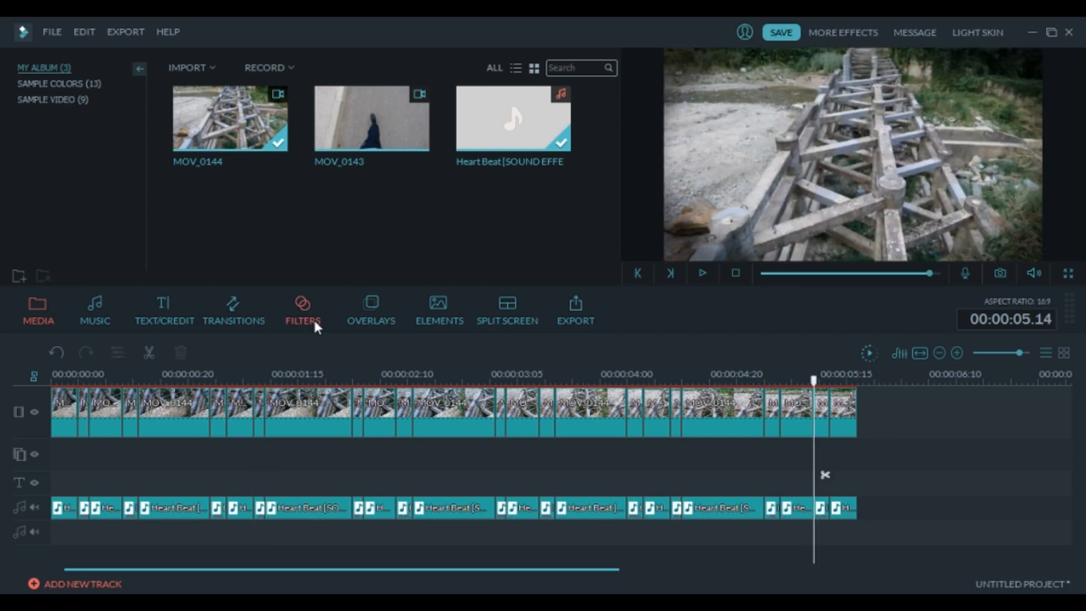
Apply the Vivid filter from the Lomography category over the clips on the timeline
left_click(303, 310)
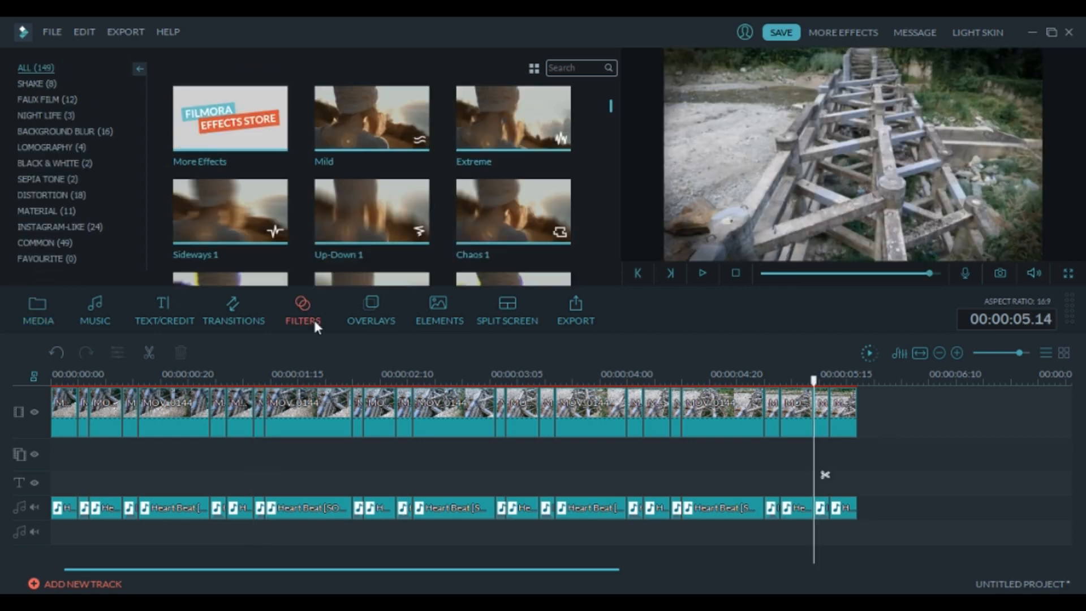
left_click(51, 147)
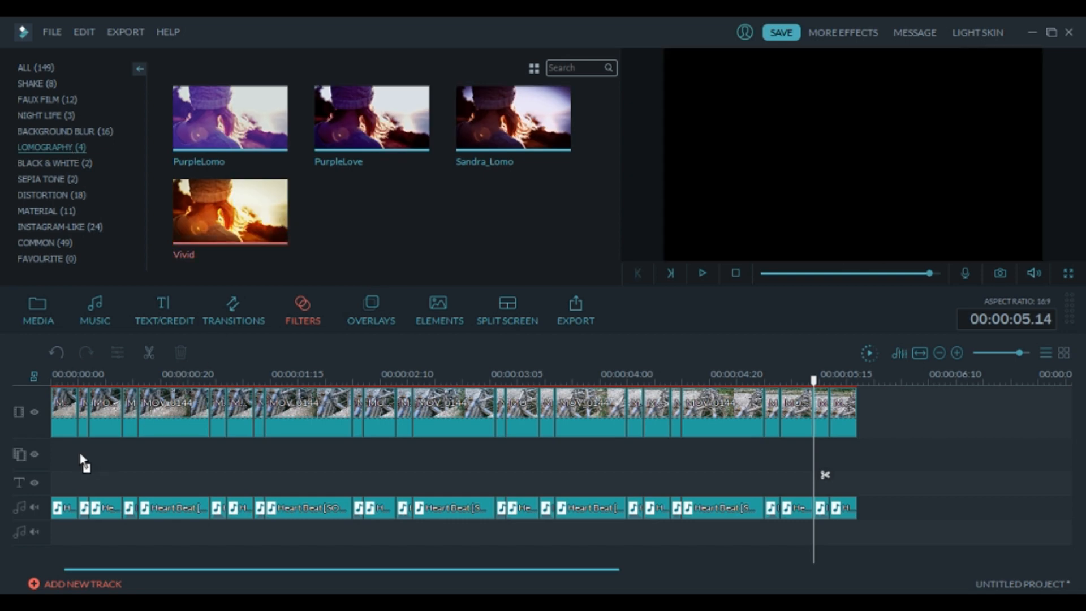
left_click_drag(229, 211, 415, 451)
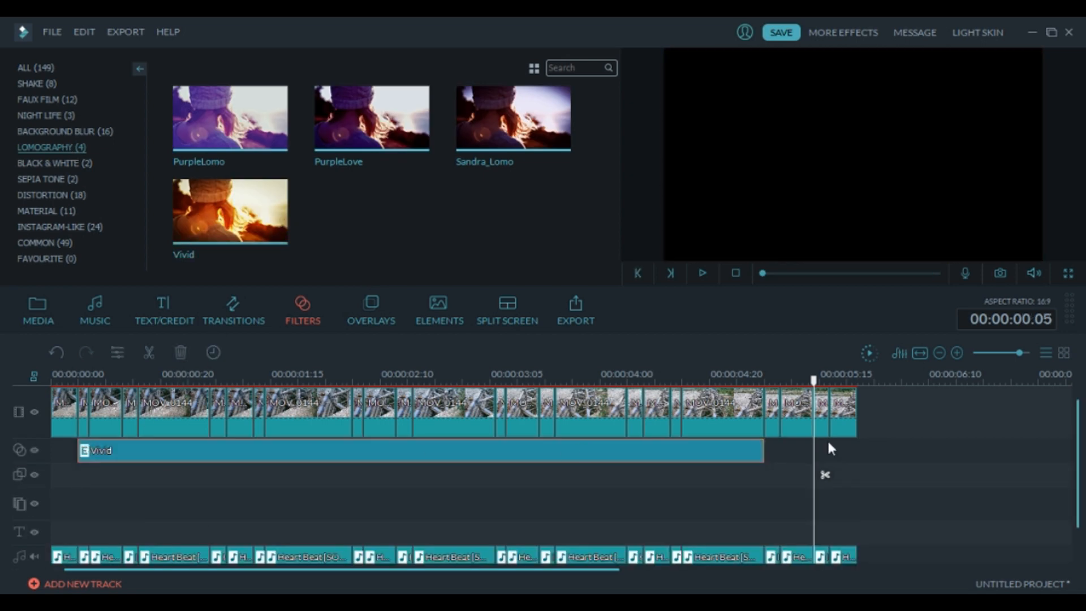